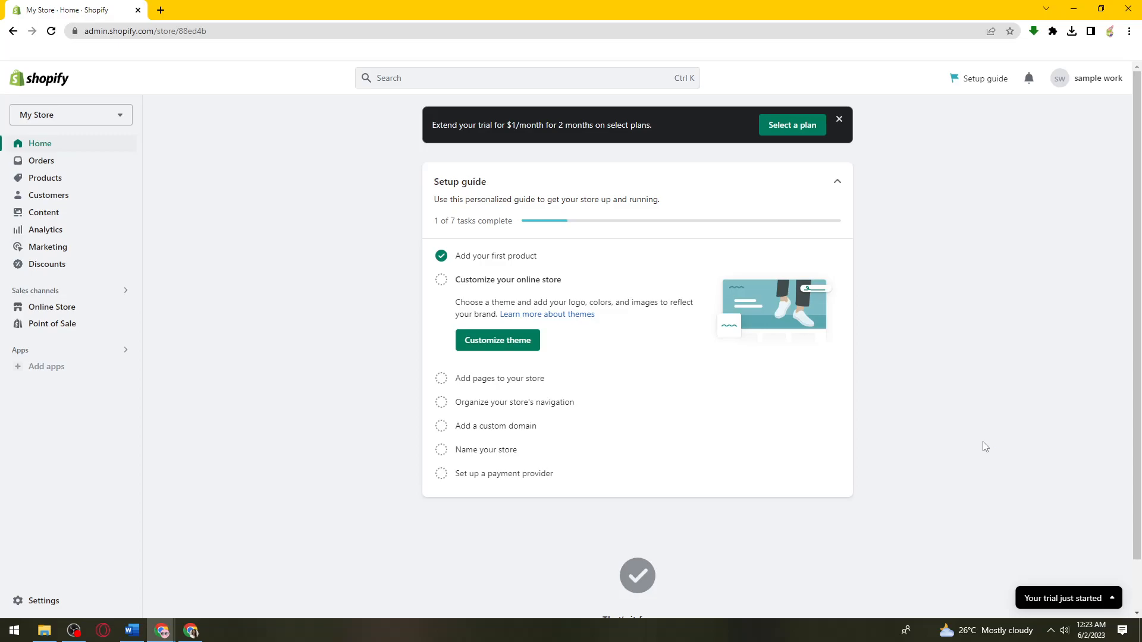
{"action": "mouse_move", "coordinate": [716, 466]}
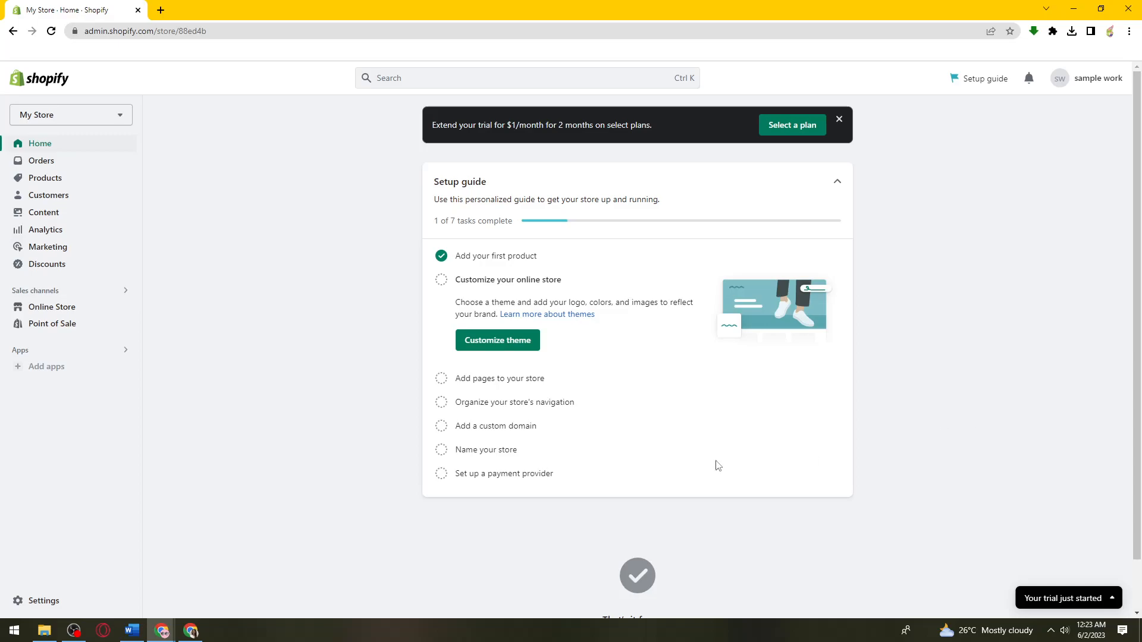
{"action": "mouse_move", "coordinate": [275, 301]}
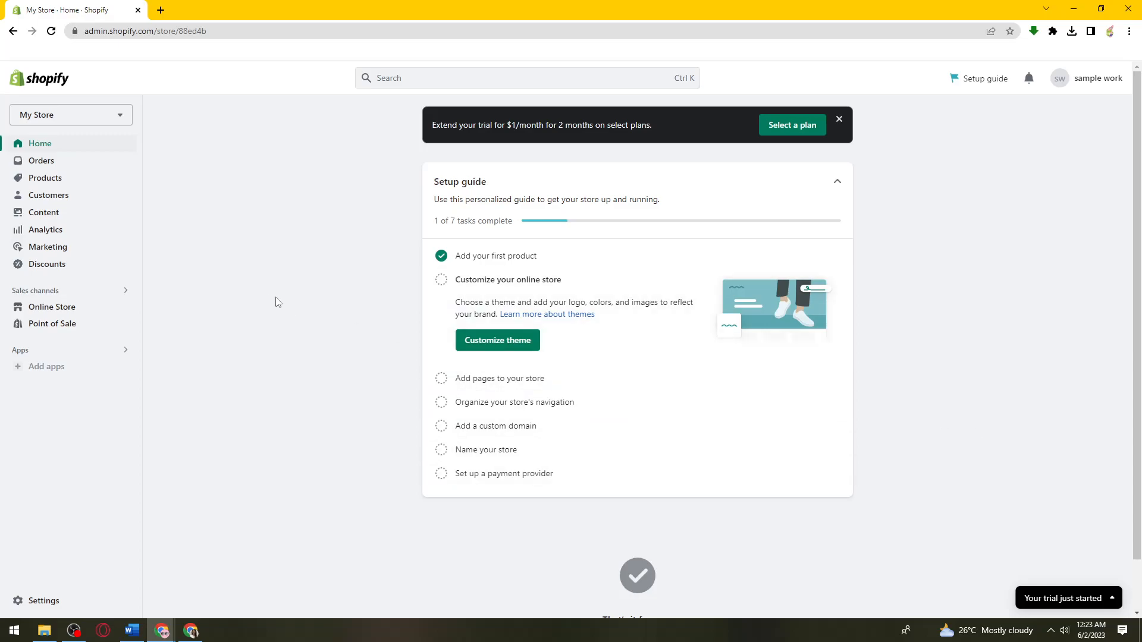
{"action": "mouse_move", "coordinate": [82, 312]}
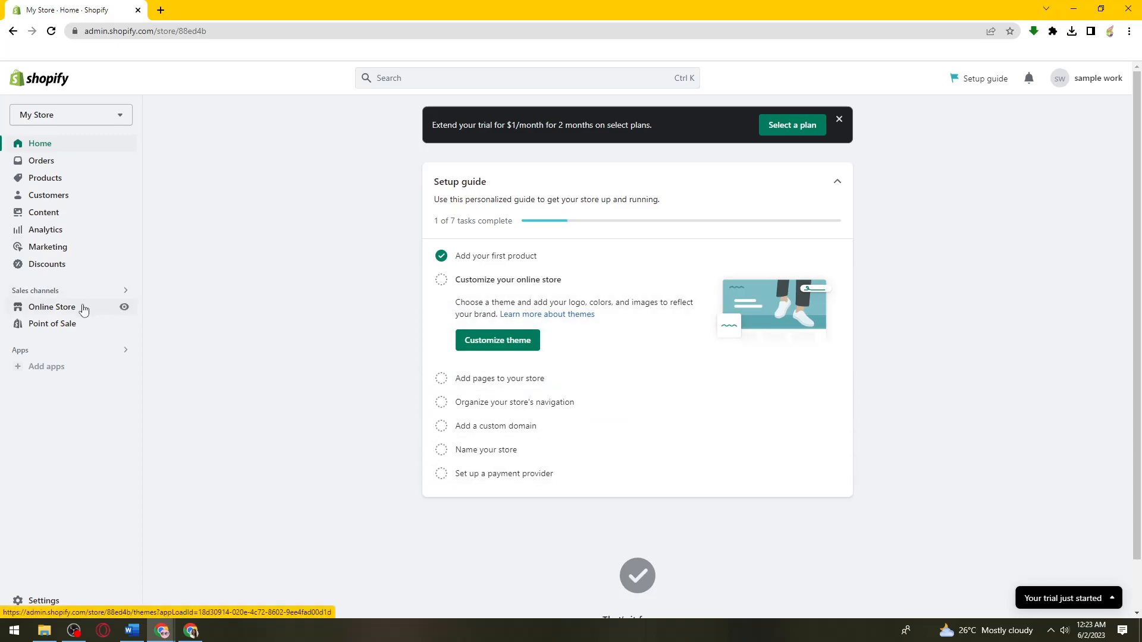
{"action": "mouse_move", "coordinate": [1046, 597]}
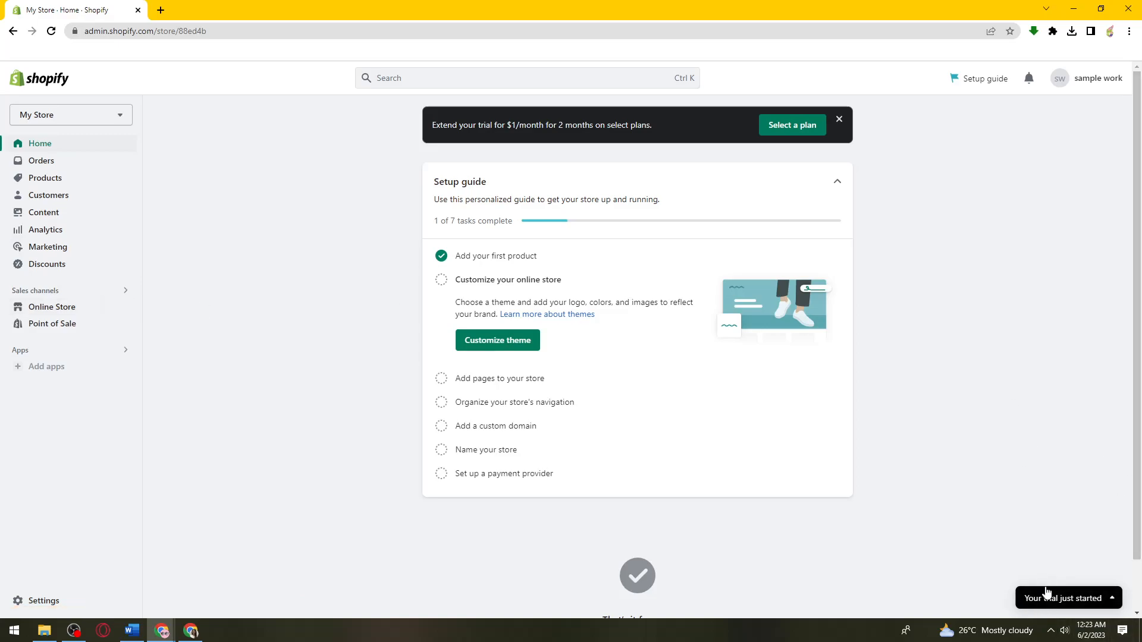
{"action": "mouse_move", "coordinate": [1032, 588]}
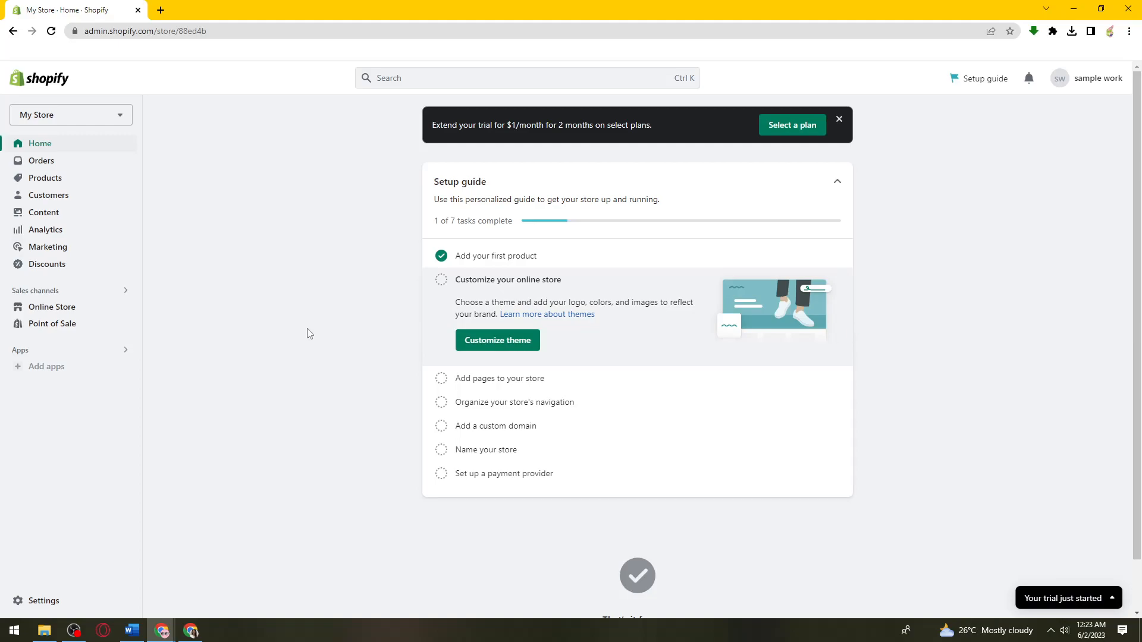
{"action": "mouse_move", "coordinate": [242, 313]}
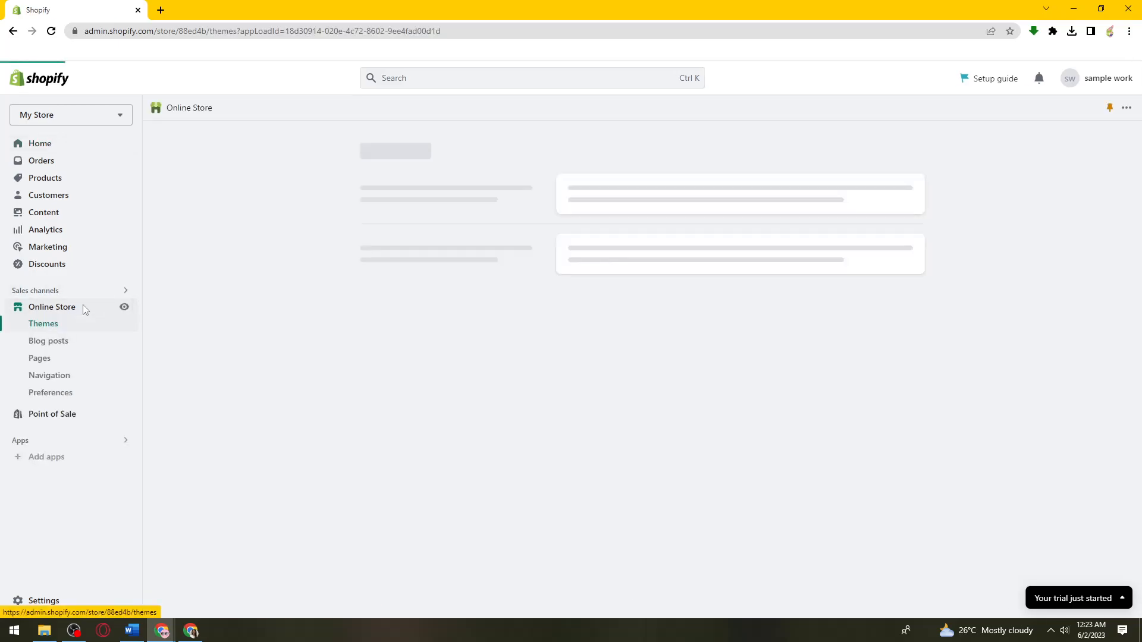
Step: Go to the Online Store Preferences page showing homepage title 'WARNING' and its meta description
{"action": "left_click", "coordinate": [50, 393]}
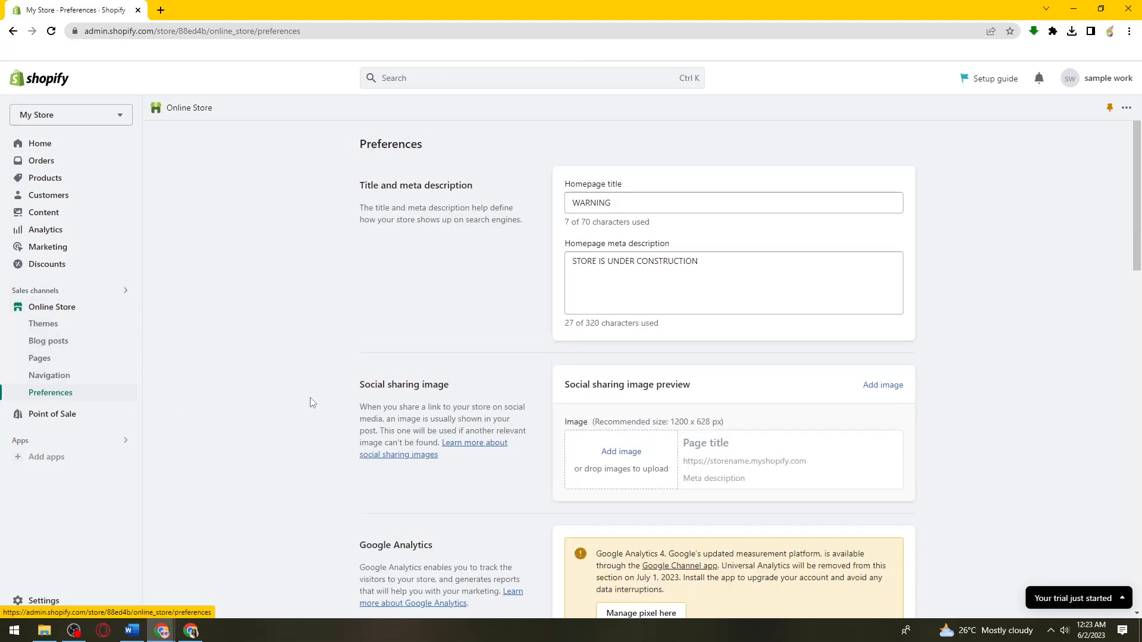
{"action": "scroll", "scroll_direction": "down", "scroll_amount": 3}
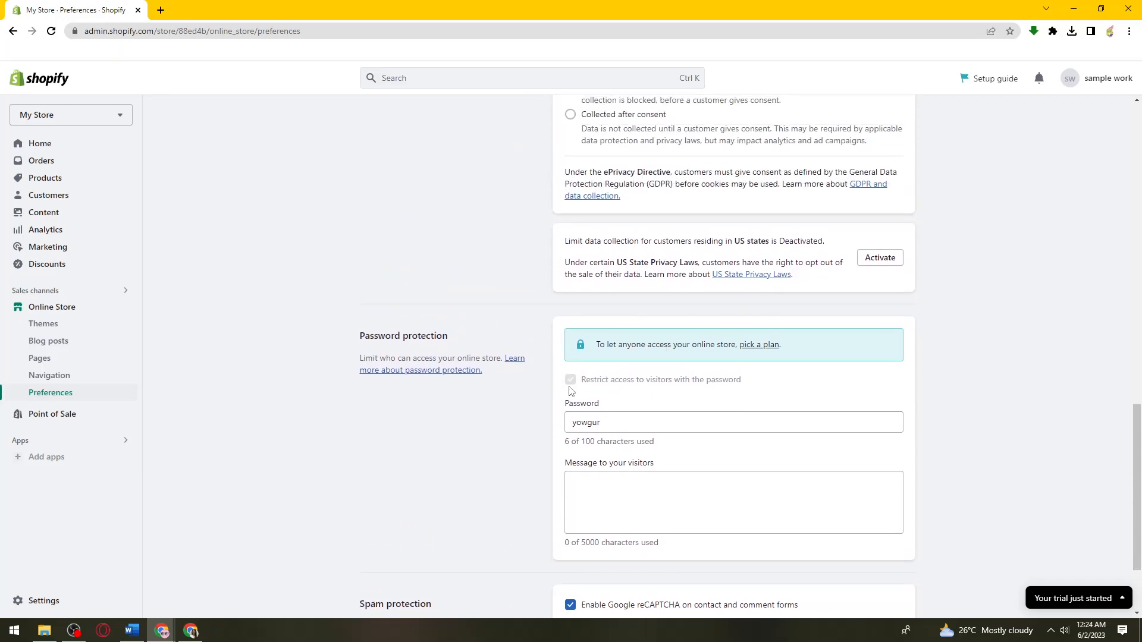
{"action": "mouse_move", "coordinate": [643, 387]}
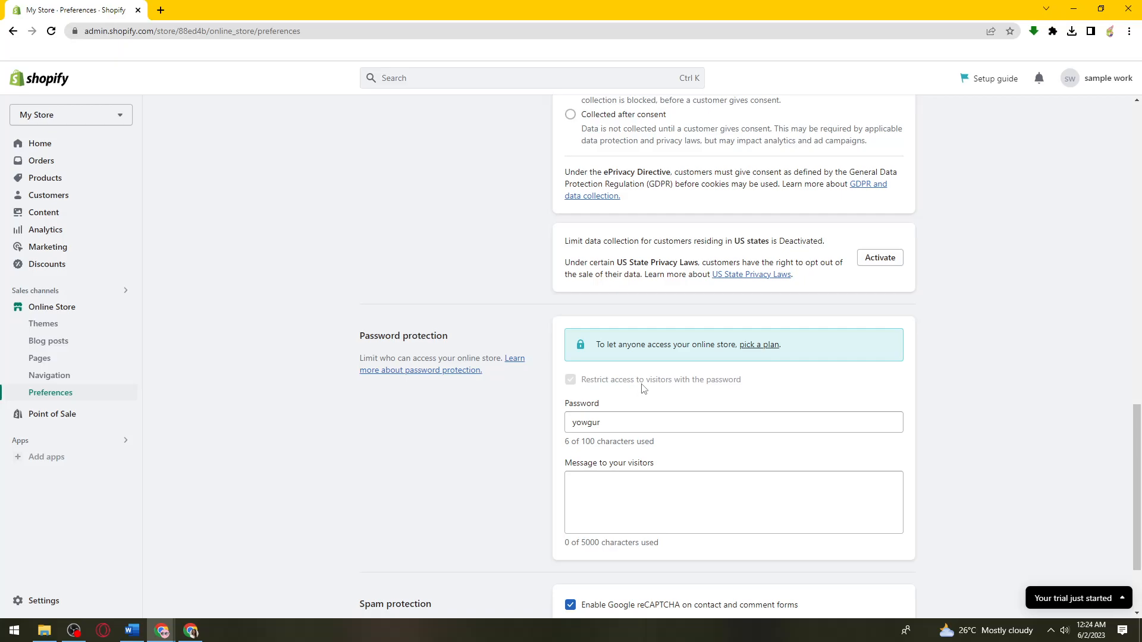
{"action": "mouse_move", "coordinate": [719, 385]}
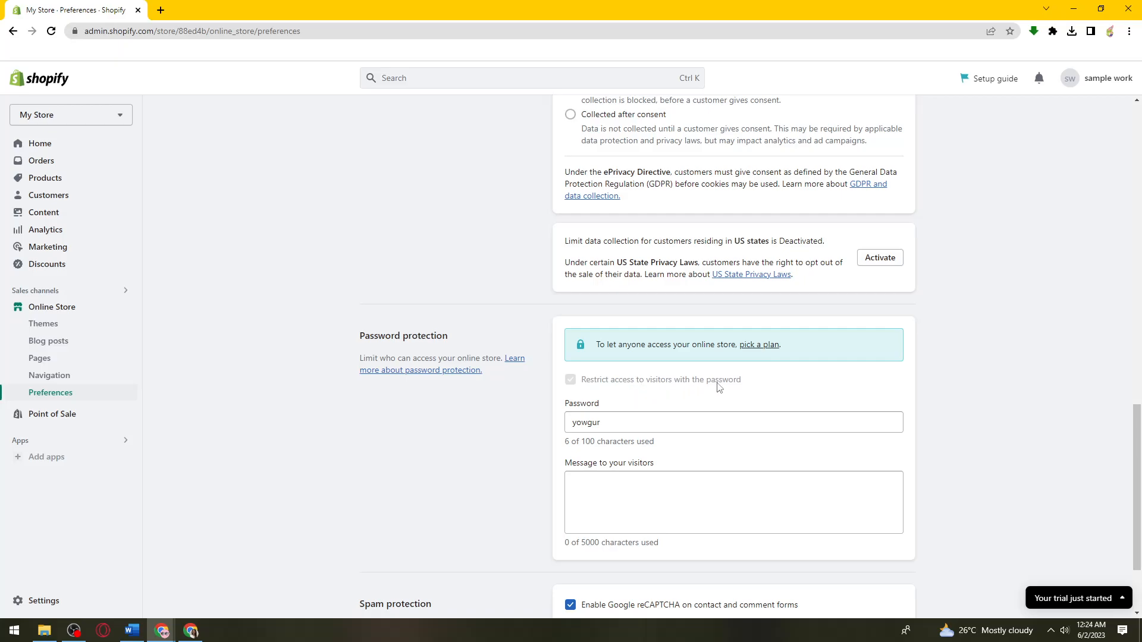
{"action": "mouse_move", "coordinate": [632, 399]}
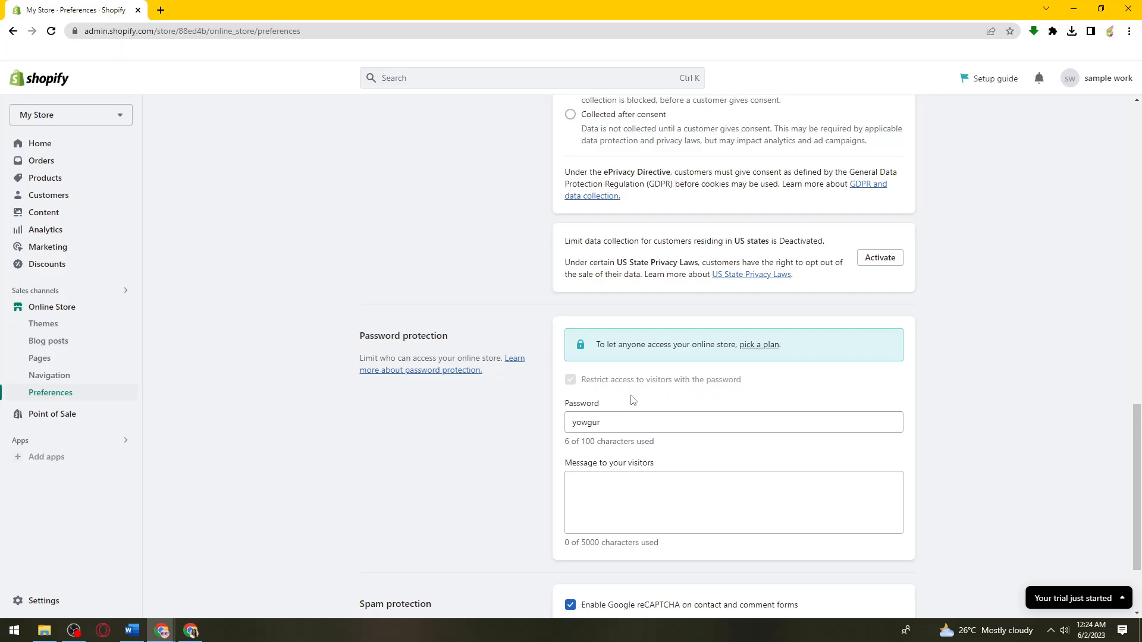
{"action": "mouse_move", "coordinate": [598, 399]}
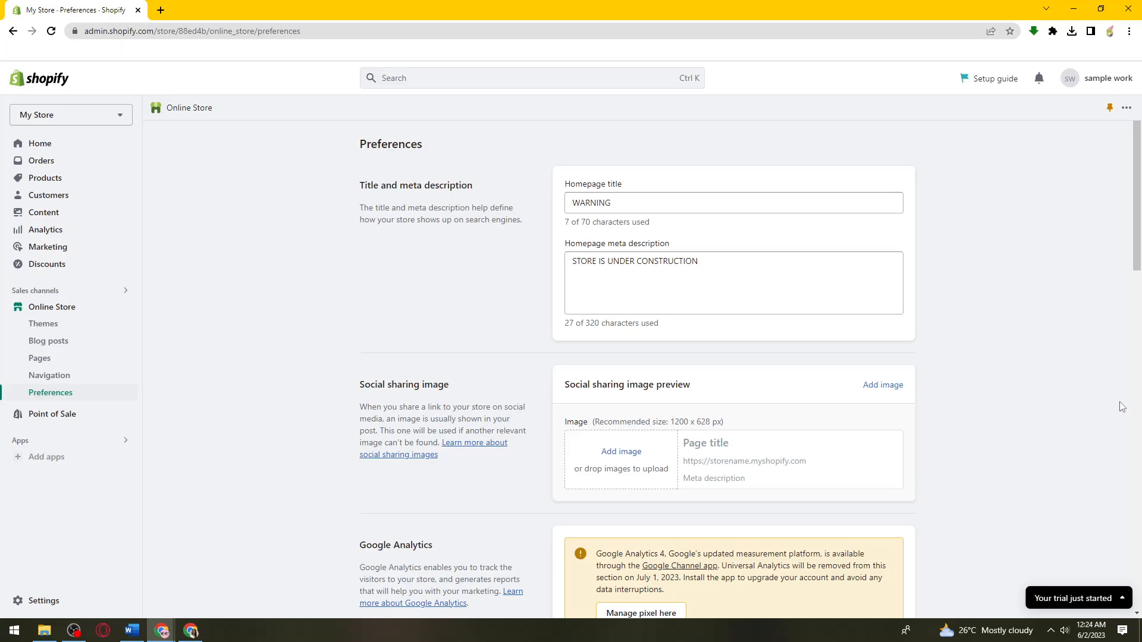
Step: Scroll the Preferences page down to the Password protection section with the visitor password option
{"action": "scroll", "scroll_direction": "down", "scroll_amount": 3}
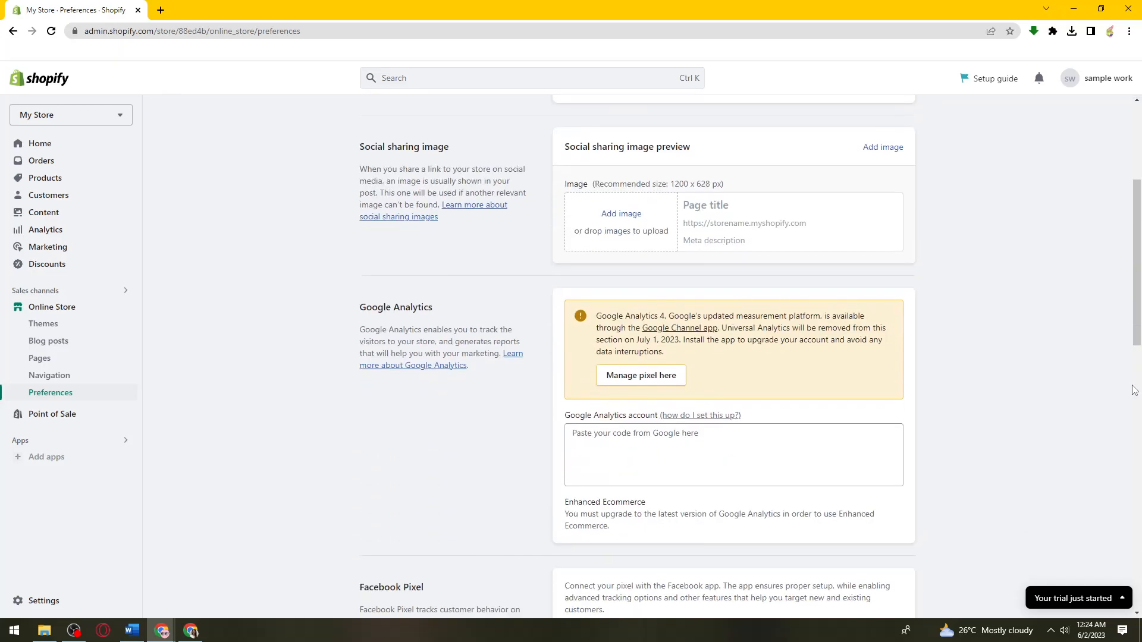
{"action": "scroll", "scroll_direction": "down", "scroll_amount": 3}
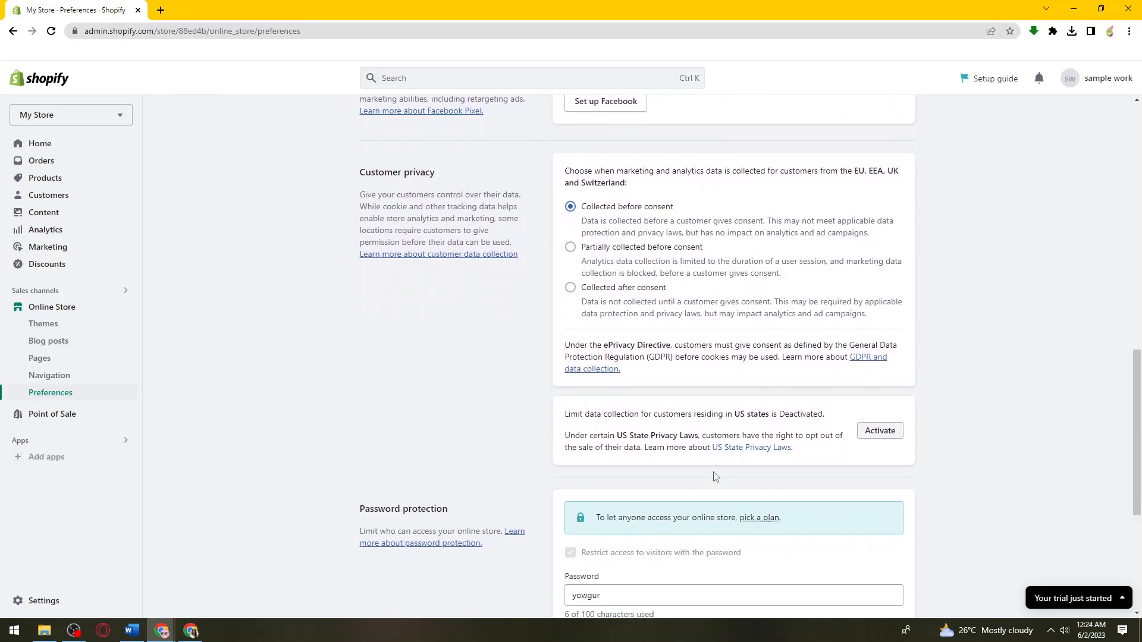
{"action": "scroll", "scroll_direction": "down", "scroll_amount": 3}
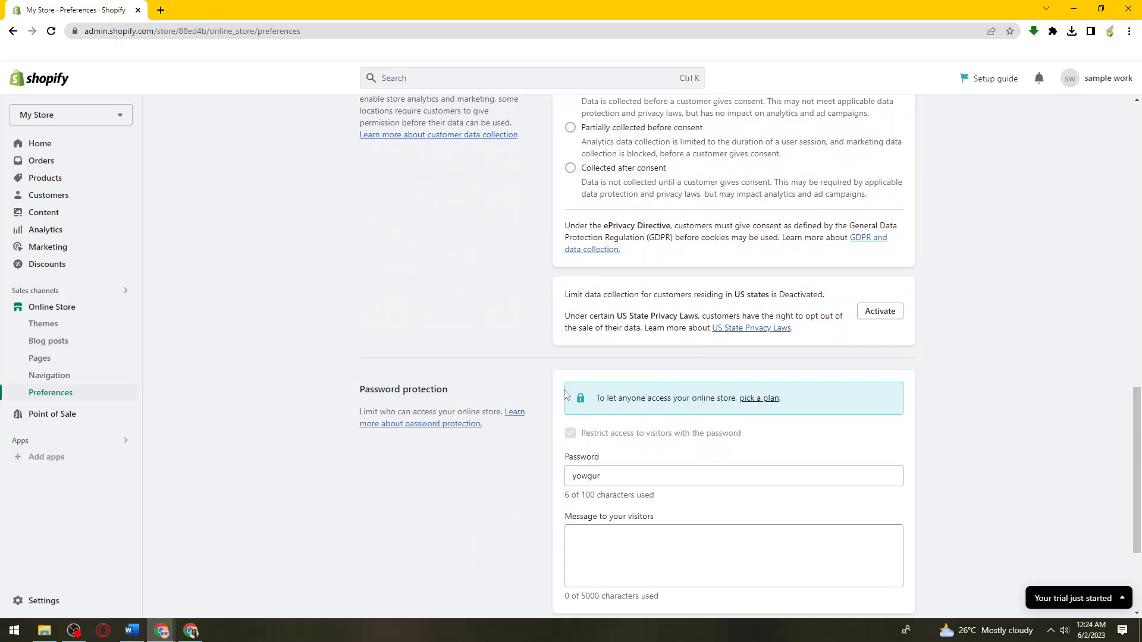
{"action": "mouse_move", "coordinate": [630, 352]}
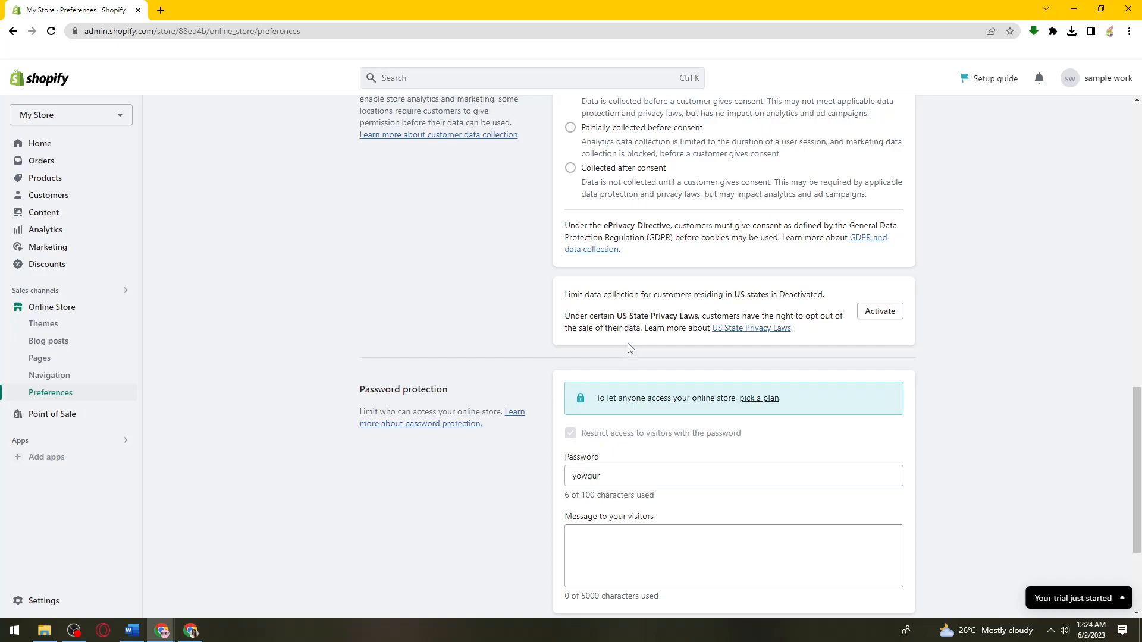
{"action": "mouse_move", "coordinate": [303, 223]}
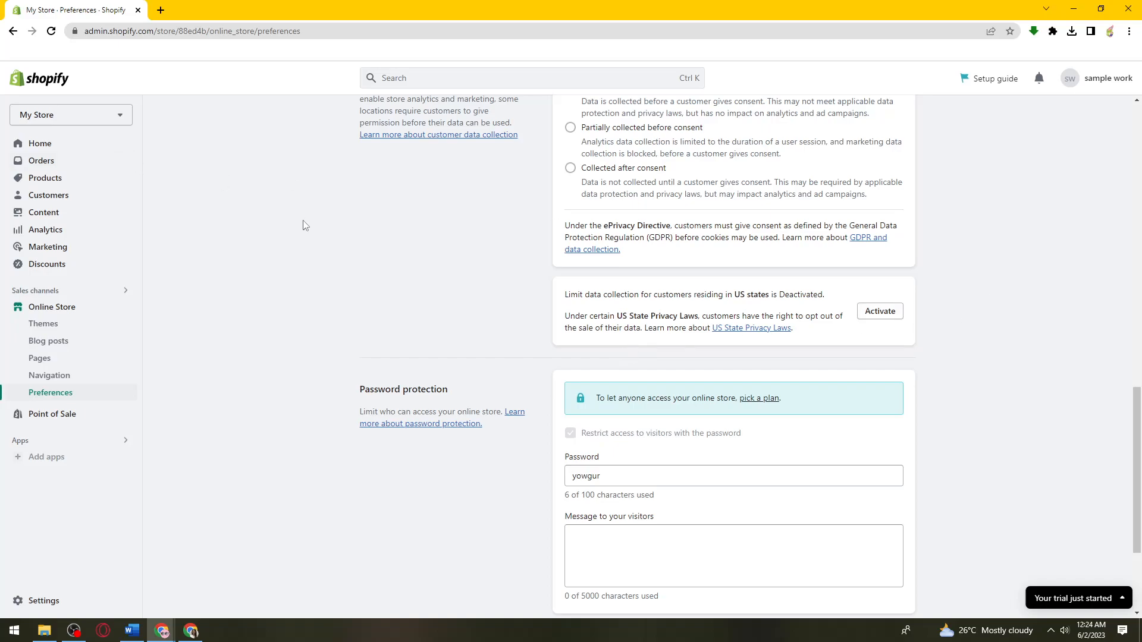
{"action": "mouse_move", "coordinate": [650, 425]}
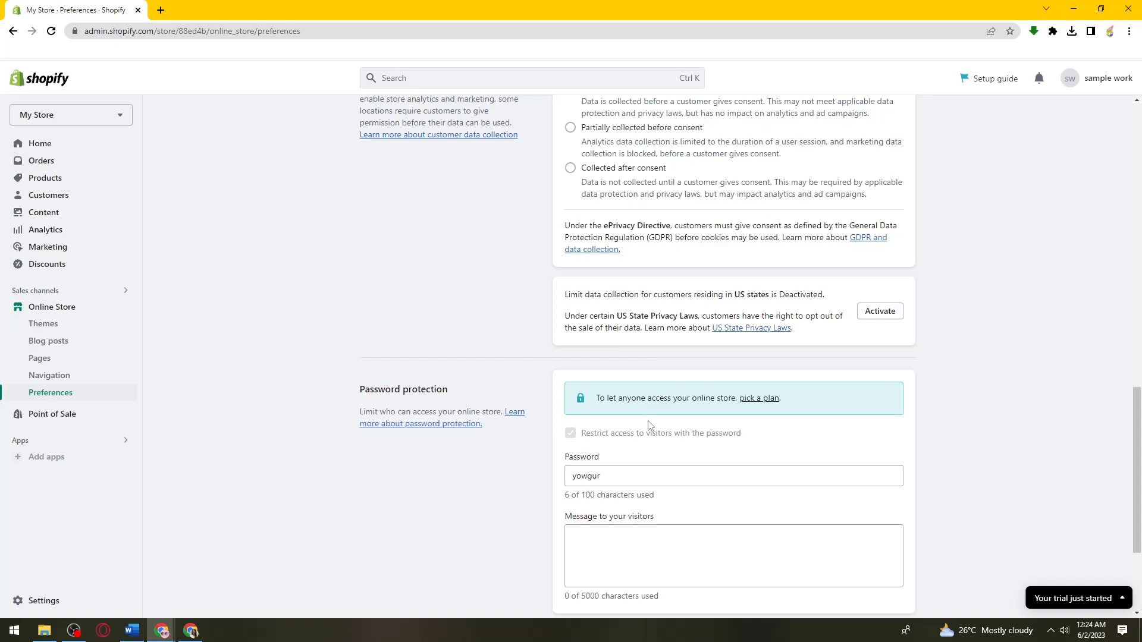
{"action": "mouse_move", "coordinate": [936, 447]}
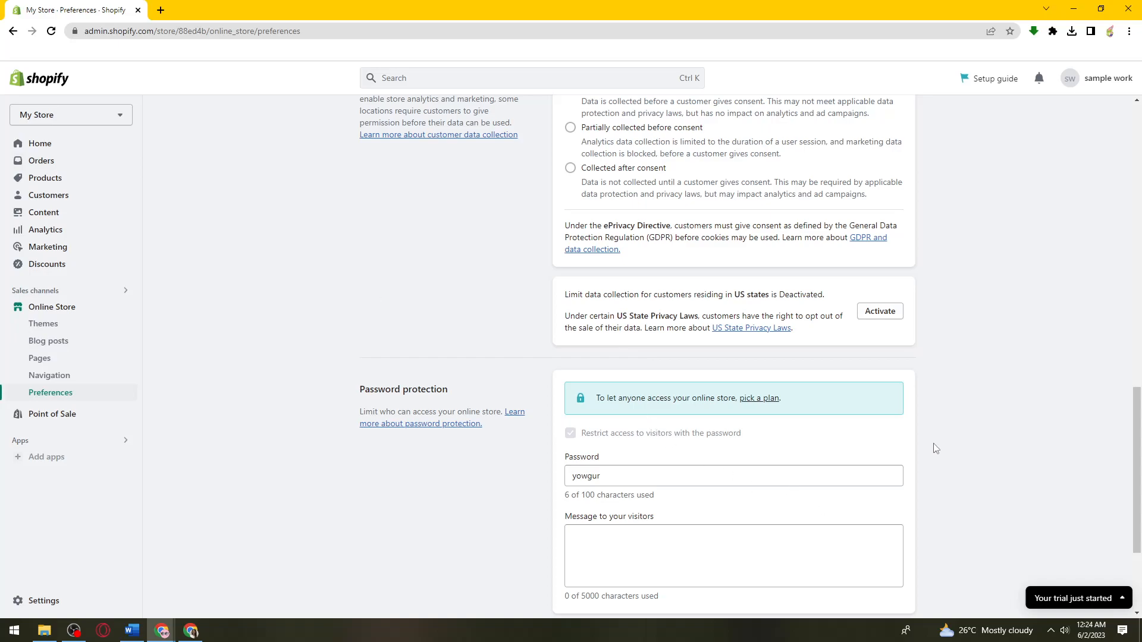
Step: Scroll the Preferences page back up to the Facebook Pixel and Customer privacy sections
{"action": "scroll", "scroll_direction": "up", "scroll_amount": 3}
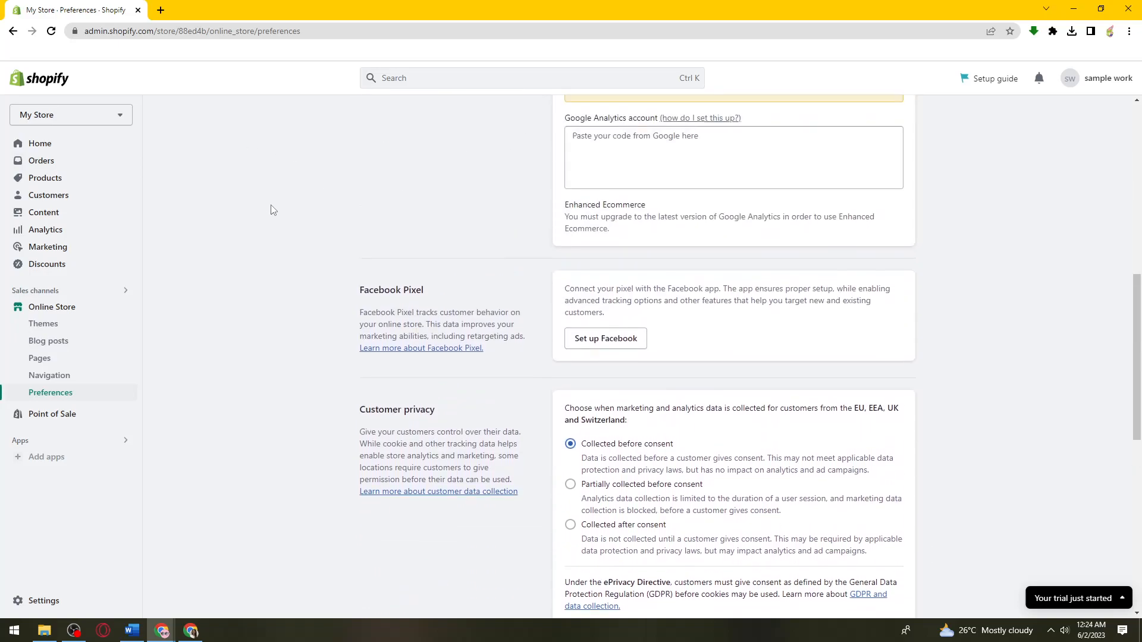
{"action": "mouse_move", "coordinate": [264, 204]}
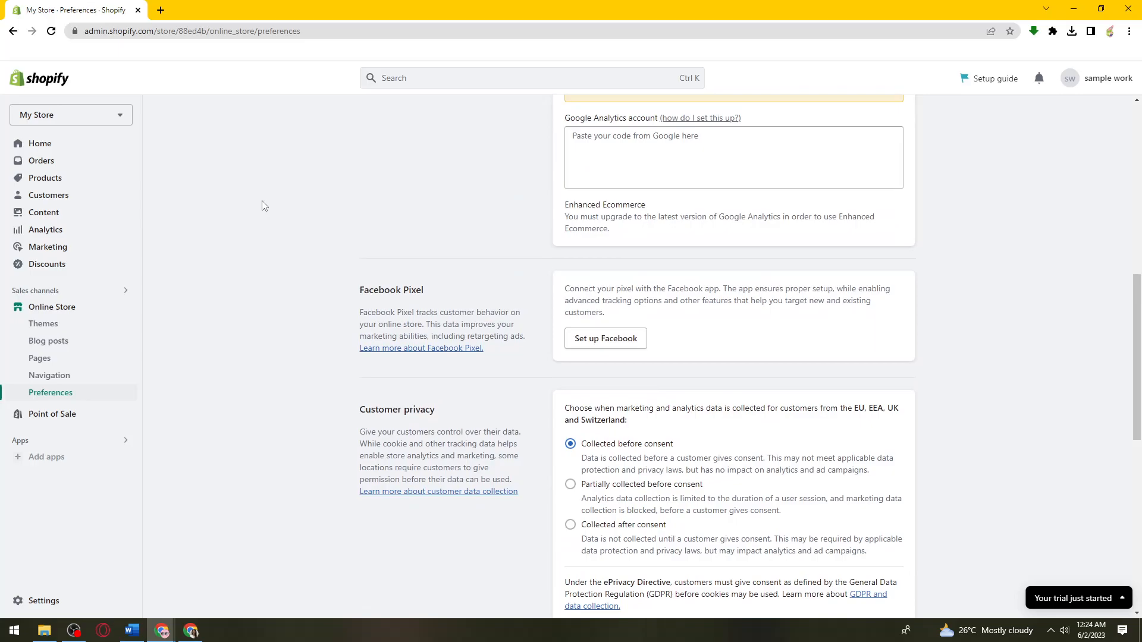
{"action": "mouse_move", "coordinate": [268, 201]}
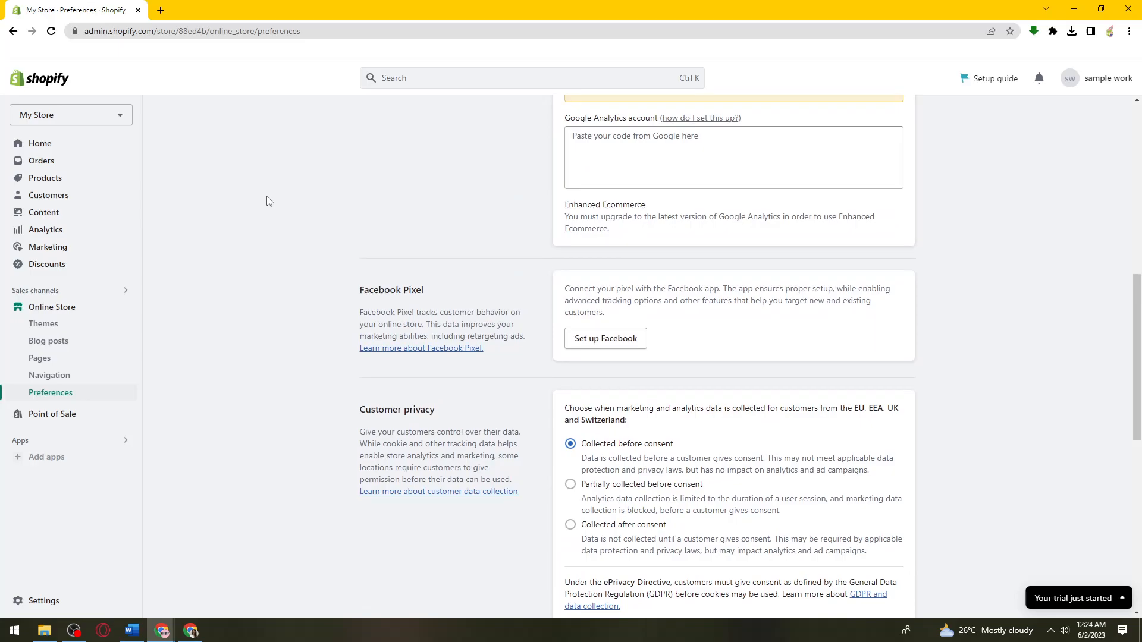